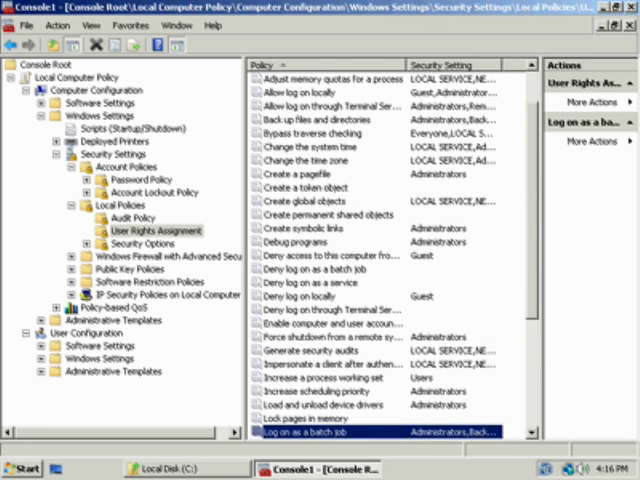
Review the Password Policy settings (history, 42-day maximum age, length) and return to Security Settings.
click(130, 218)
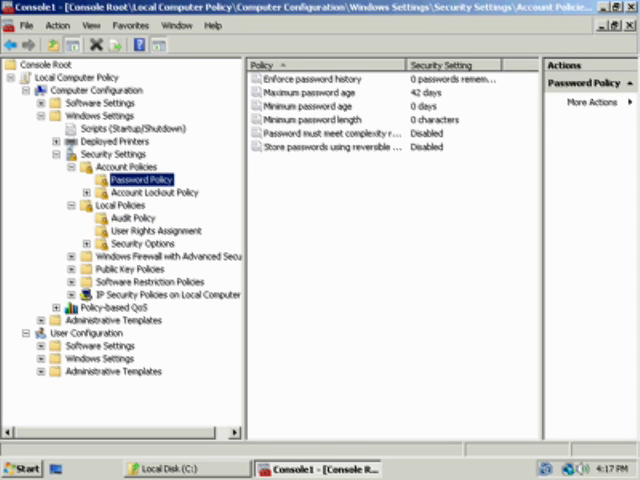
click(340, 146)
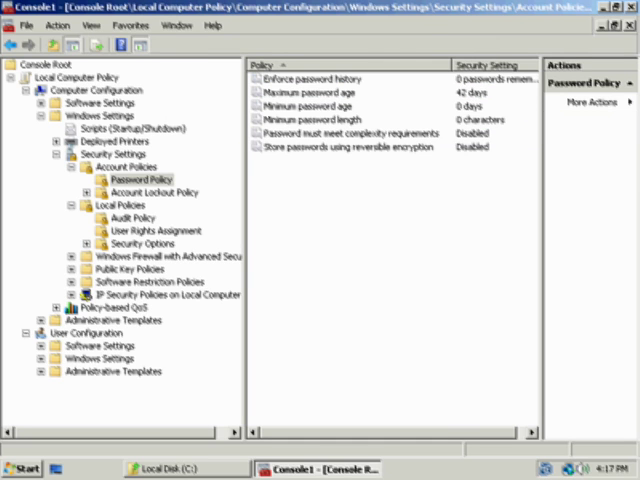
click(144, 184)
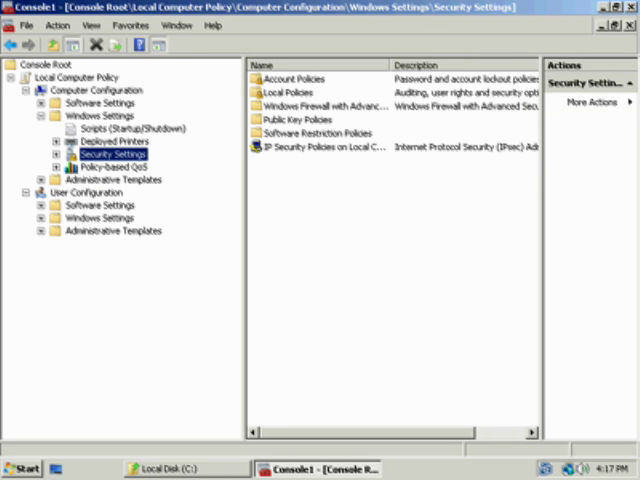
Browse User Configuration administrative templates through System and Windows Components toward Desktop policies.
click(94, 116)
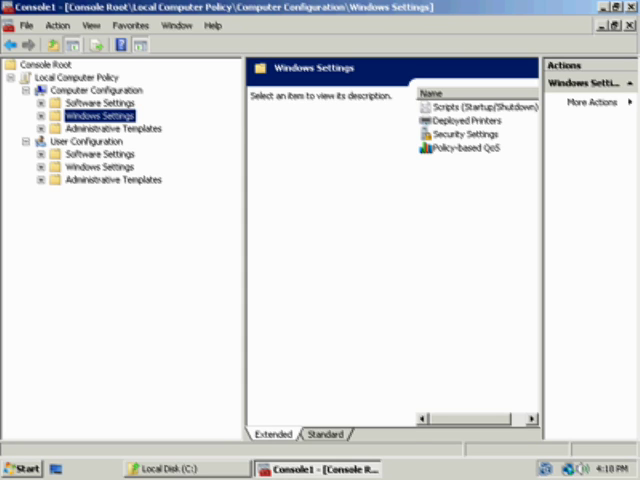
click(104, 180)
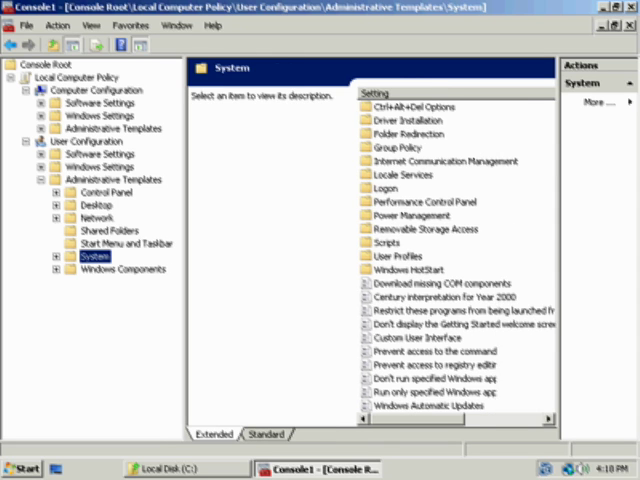
click(428, 228)
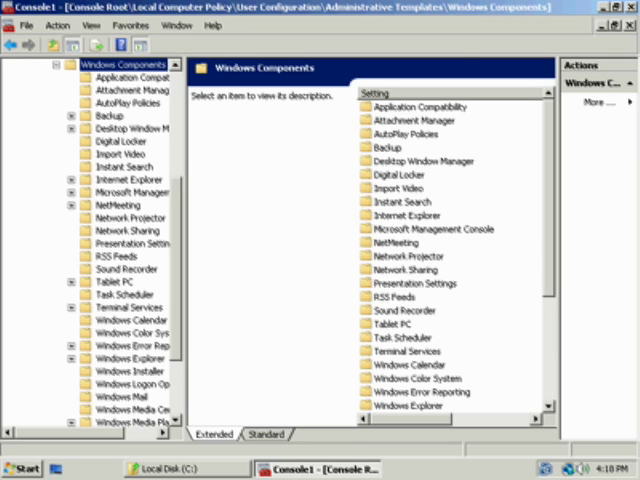
scroll(down, 3)
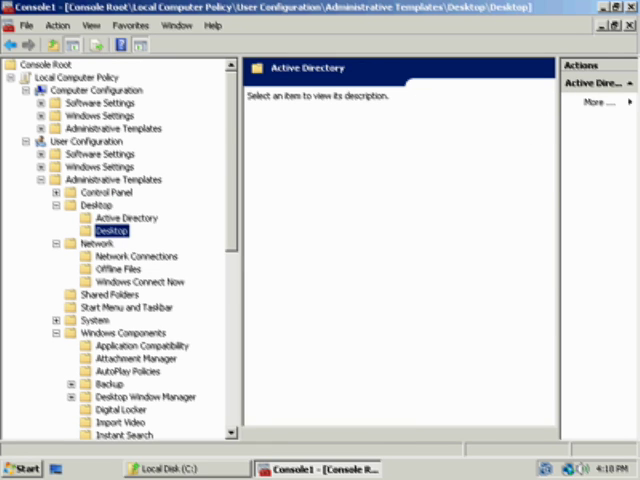
View Active Directory desktop policies, then Internet Explorer Maintenance Security and URLs settings, reaching the File menu.
click(124, 218)
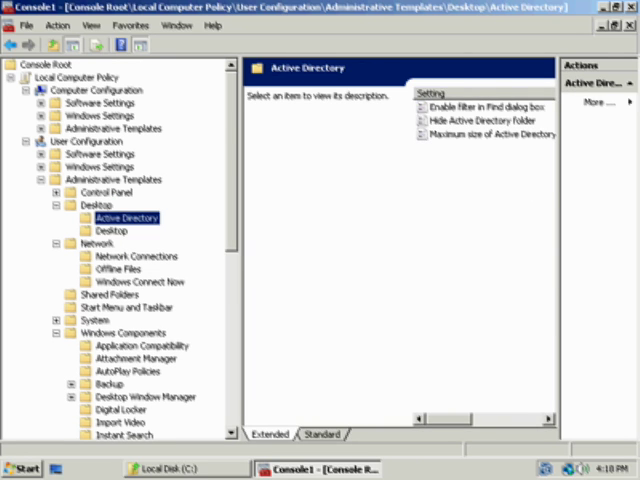
click(112, 232)
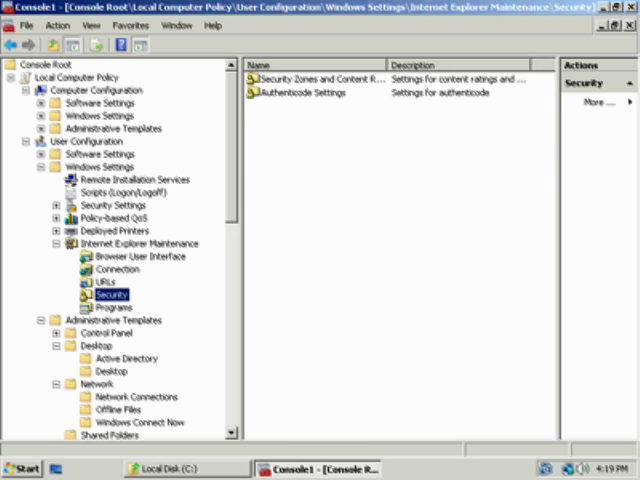
click(84, 282)
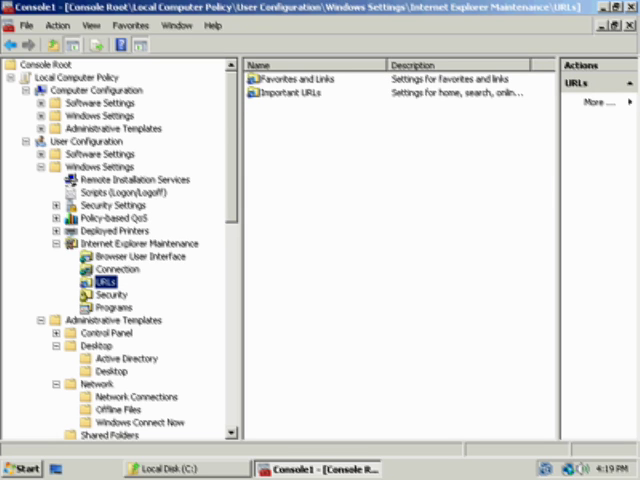
scroll(down, 3)
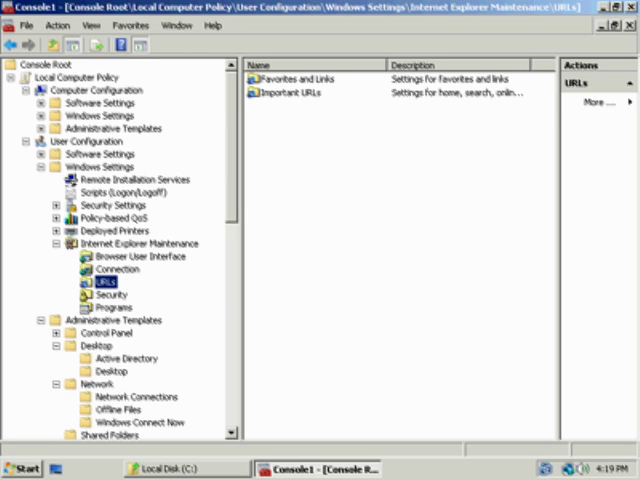
click(24, 24)
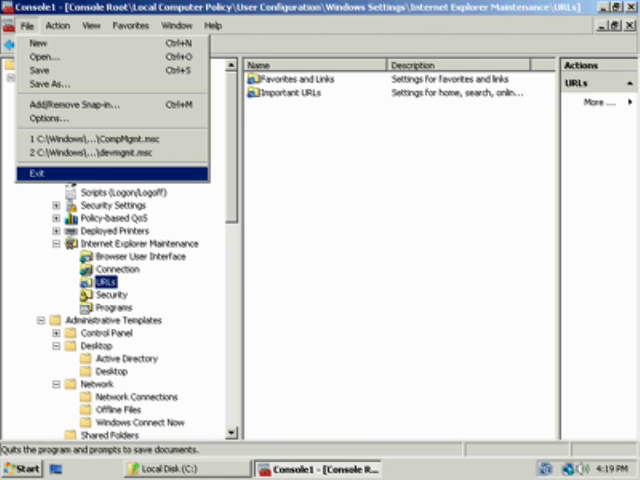
Exit the console, log off, and sign in as the restricted second user account.
click(36, 172)
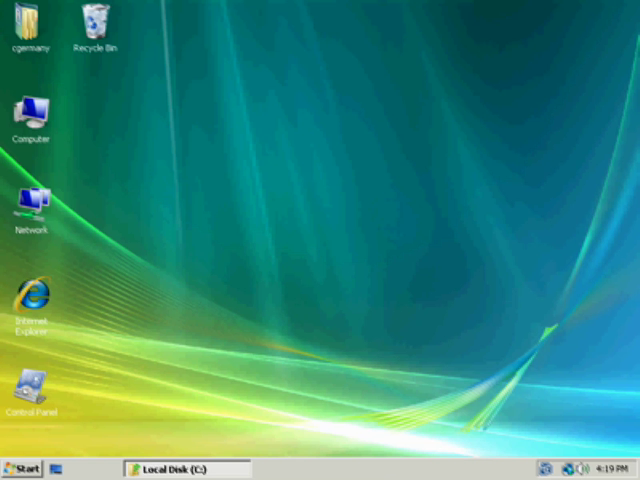
click(20, 468)
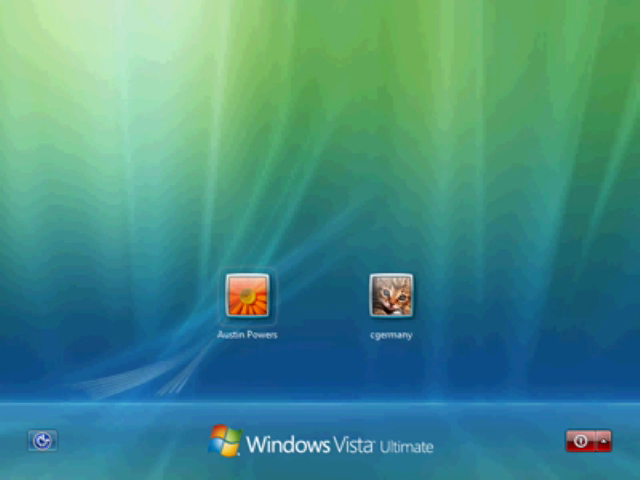
click(256, 304)
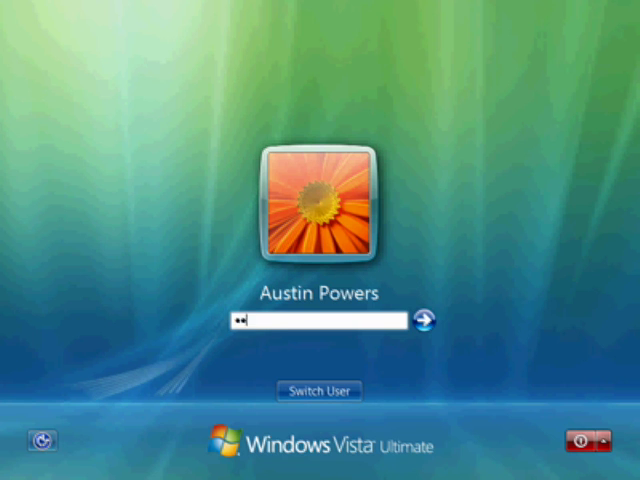
click(428, 322)
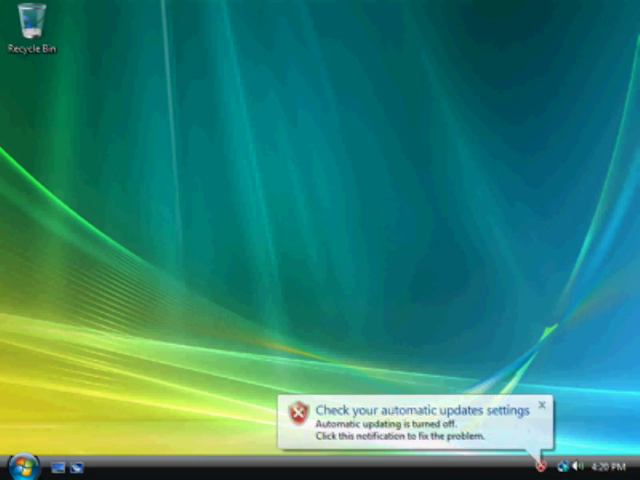
click(540, 404)
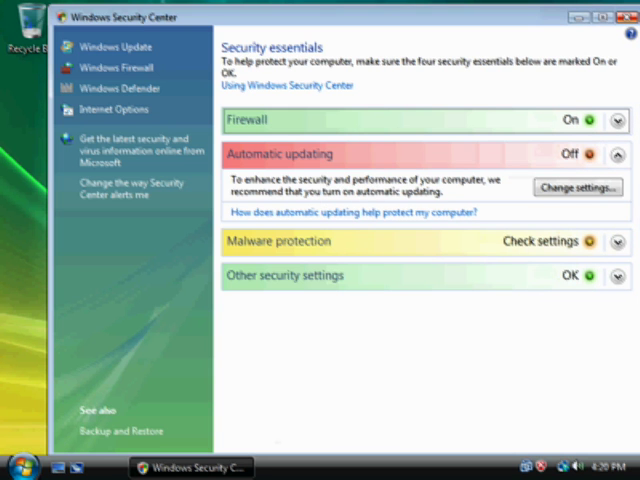
click(620, 16)
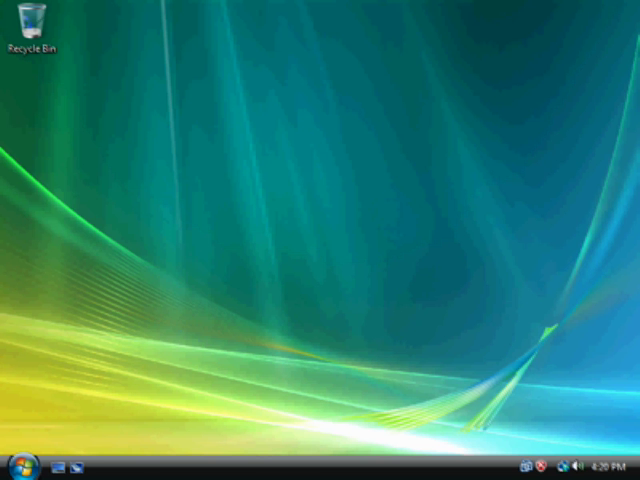
click(12, 468)
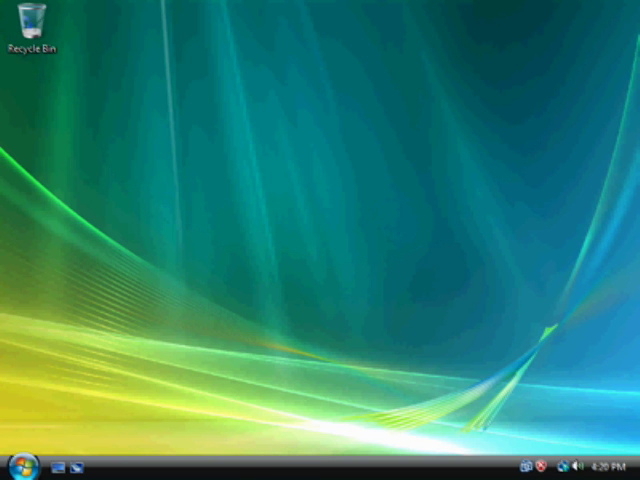
Launch Windows Explorer by searching 'explorer' from the Start menu, landing in the Games folder.
click(12, 468)
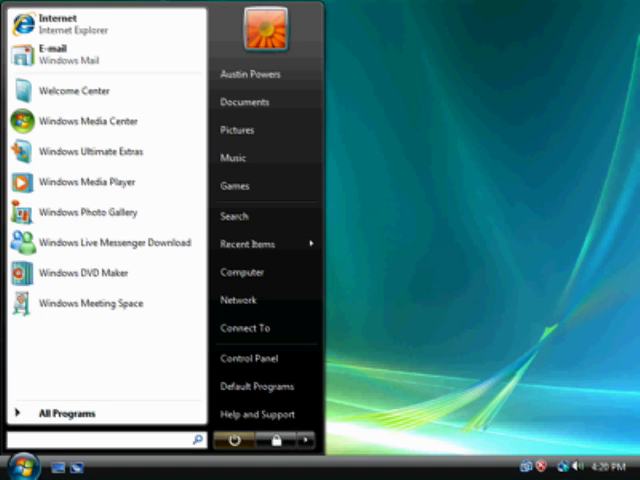
text(e)
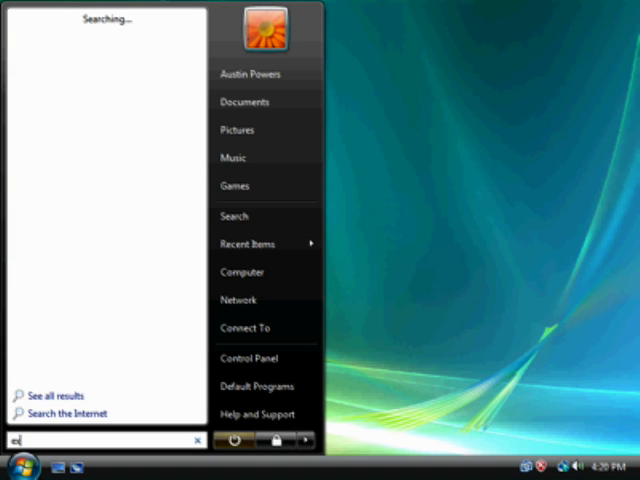
text(xplorer)
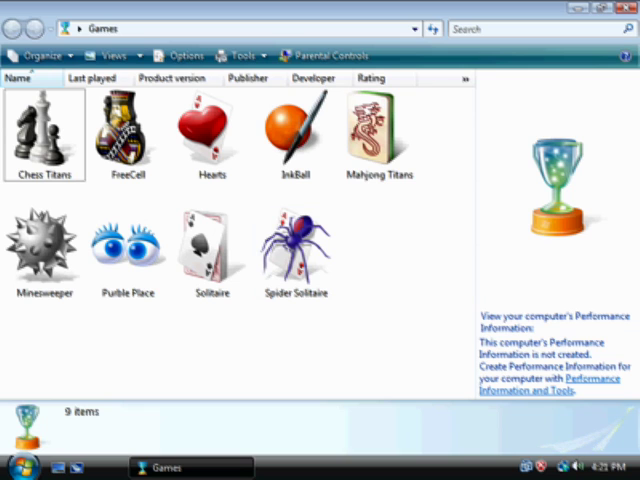
click(128, 246)
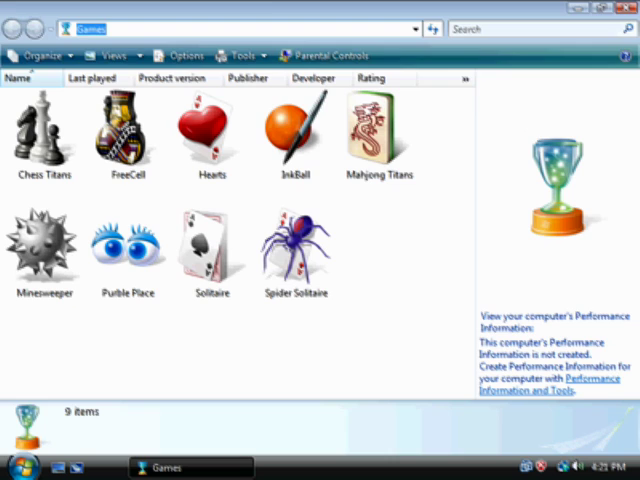
click(12, 468)
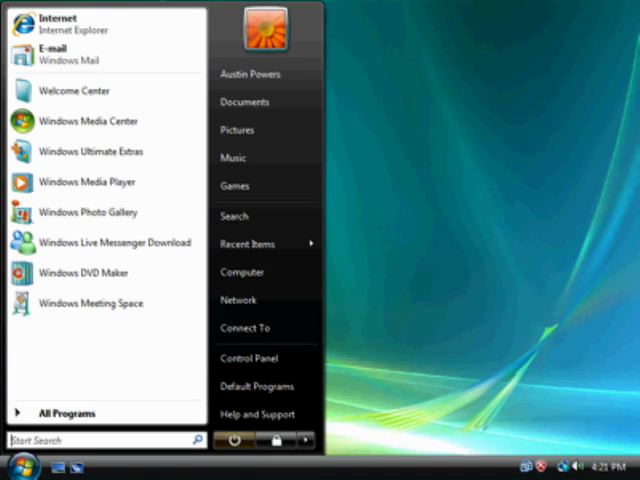
Open C:\TopSecret\SECRETS in Notepad, add the text 'zxcvb xcvbxcbvxcvb xcvb' and save it.
click(242, 272)
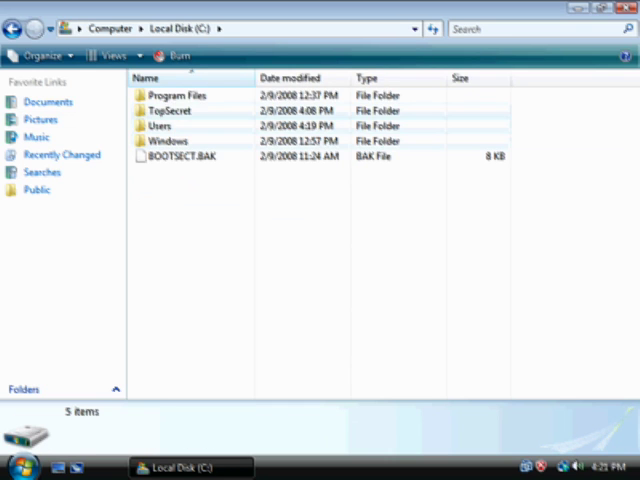
double_click(170, 112)
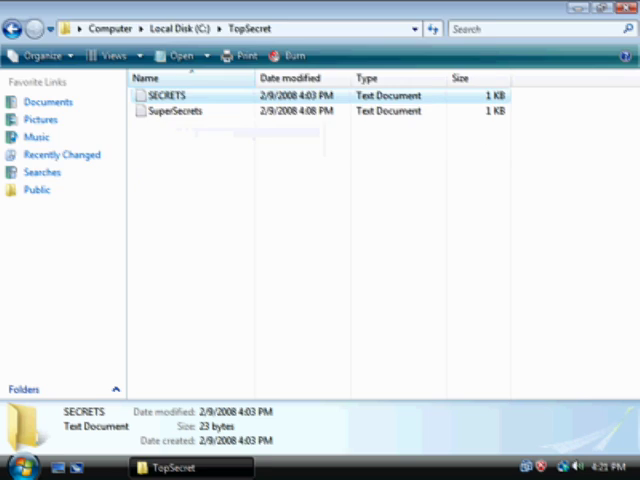
double_click(168, 96)
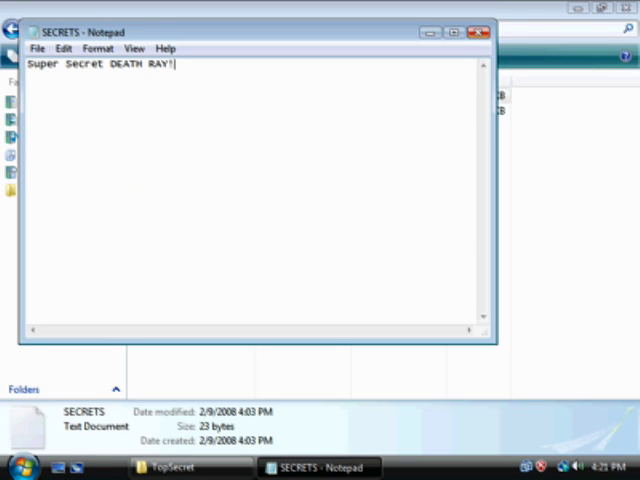
text(zxcvb xcvbxcbvxcvb)
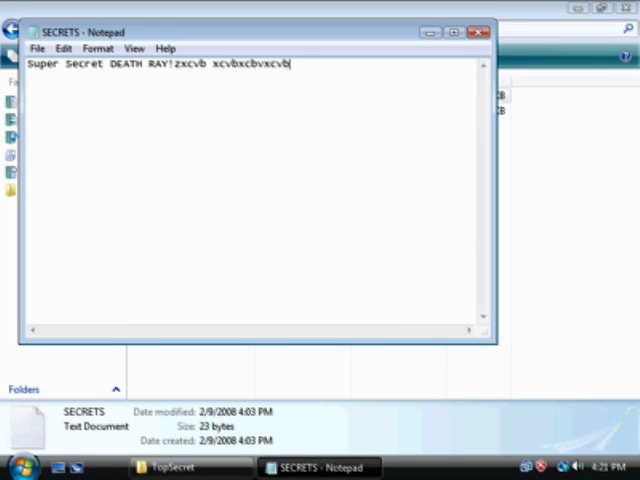
text(xcvb)
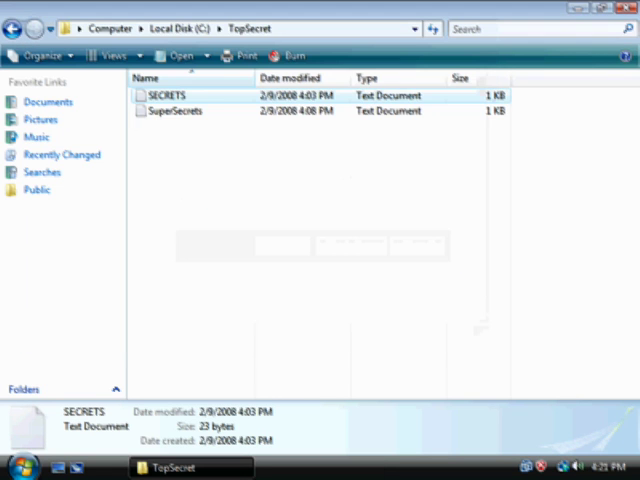
double_click(176, 112)
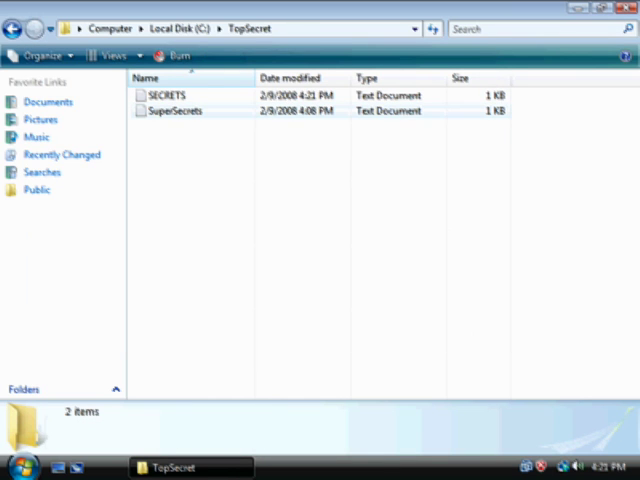
Create a new text document TEST in TopSecret, view the folder's properties and close back to the desktop.
right_click(300, 250)
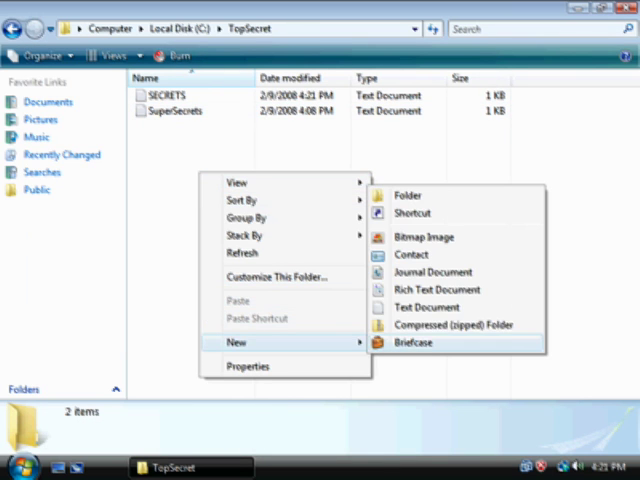
click(428, 308)
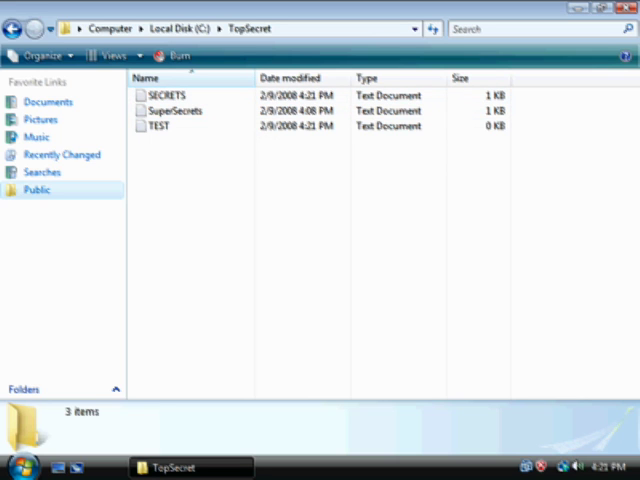
click(36, 188)
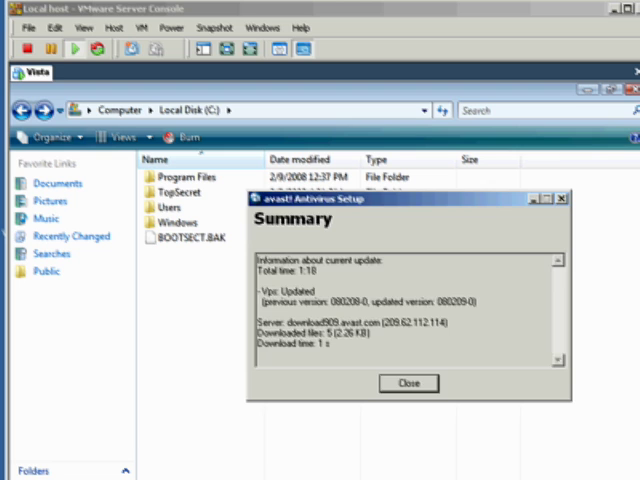
click(408, 384)
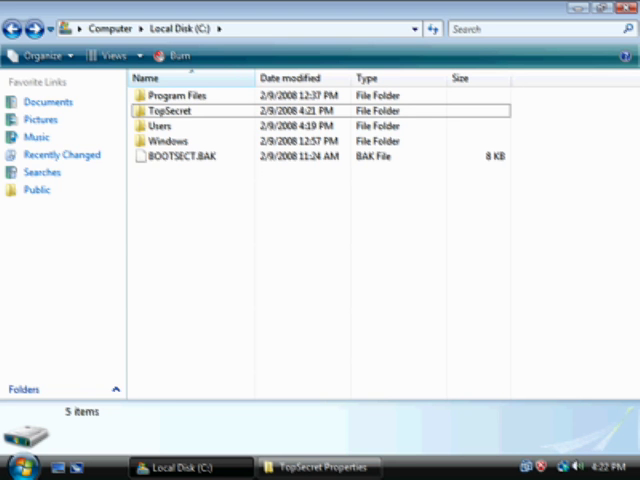
right_click(168, 112)
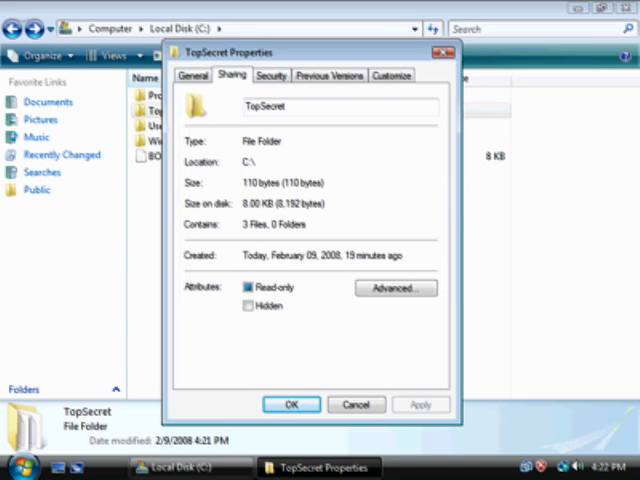
click(232, 76)
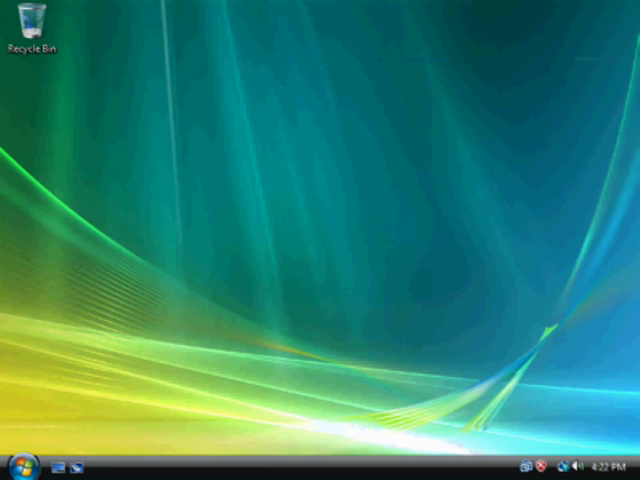
Switch user and sign back in as the administrator account with its password.
click(12, 468)
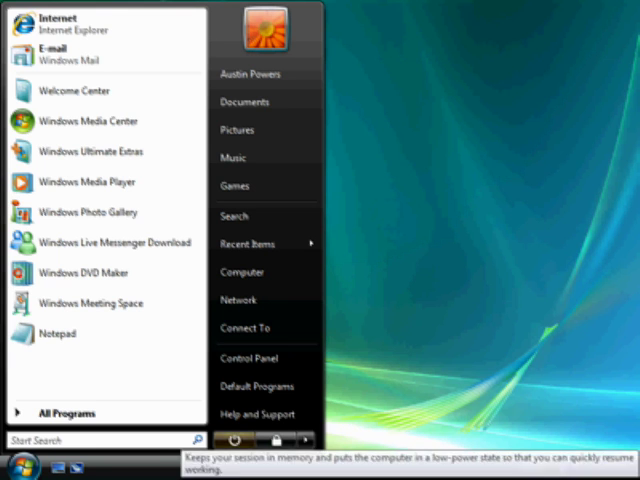
click(304, 440)
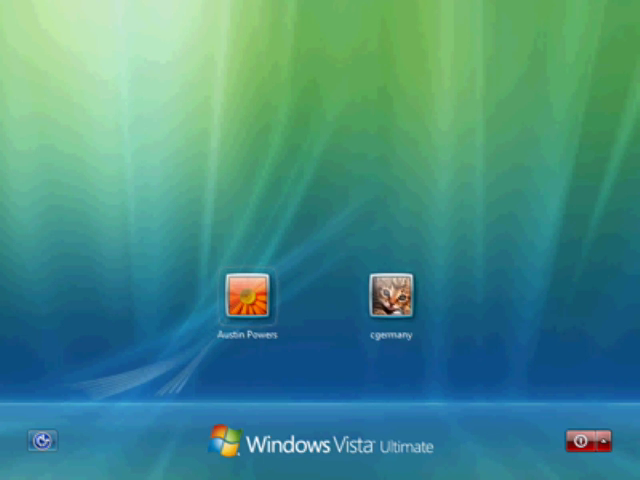
click(392, 304)
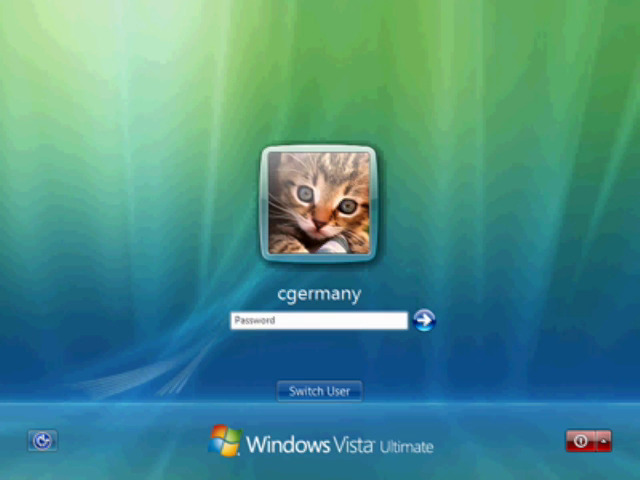
click(320, 320)
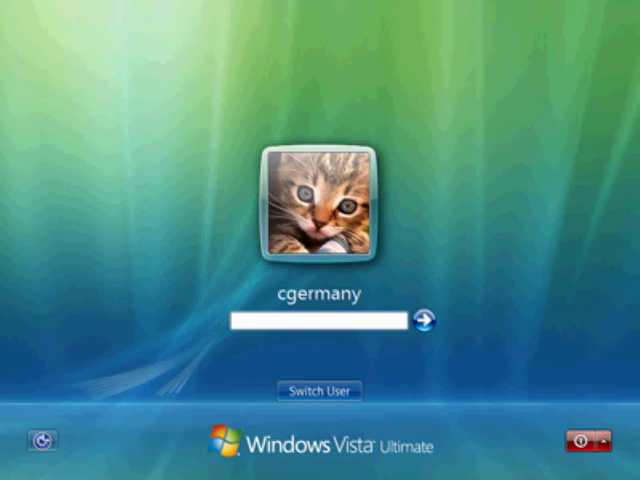
text(password)
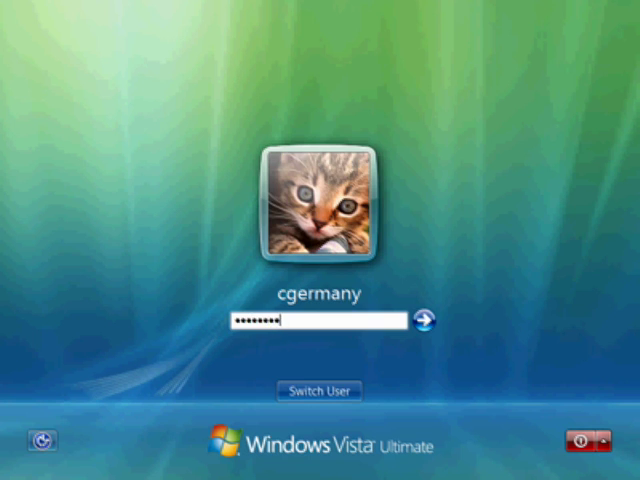
click(426, 322)
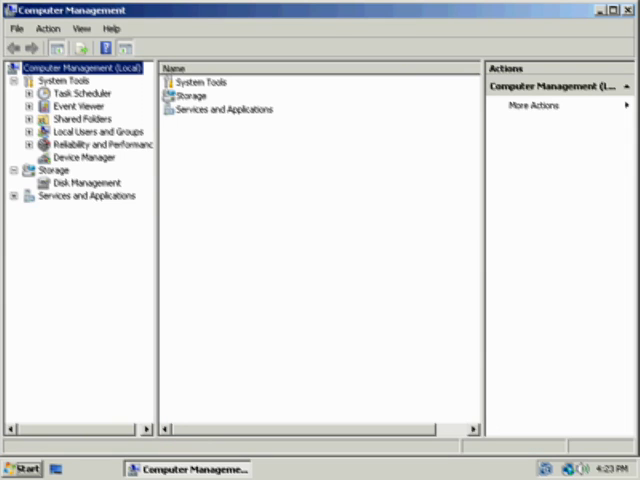
Expand Event Viewer > Windows Logs in Computer Management and open the Security log.
click(22, 106)
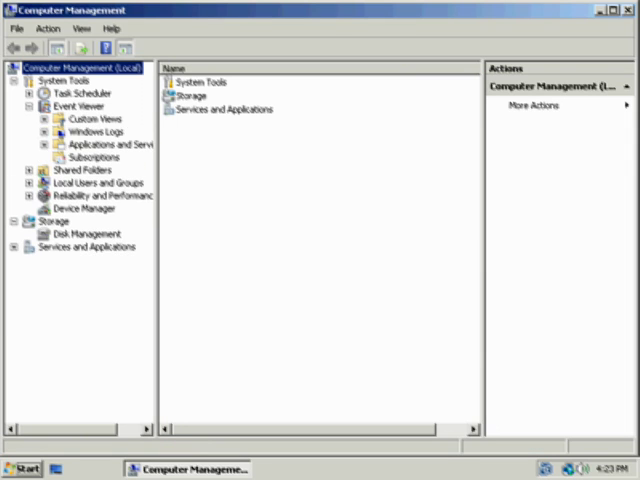
click(98, 156)
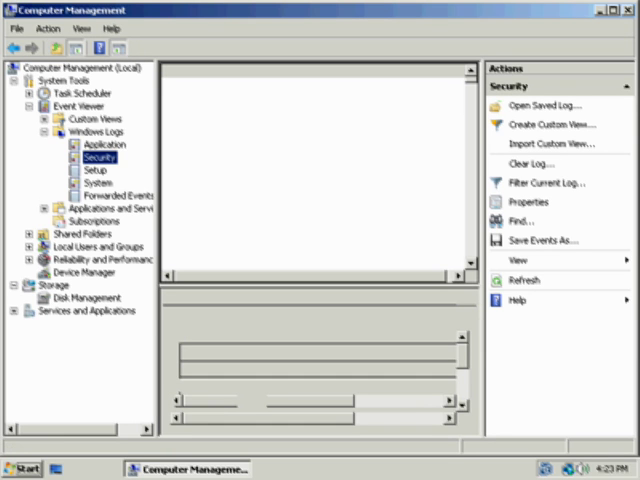
click(86, 180)
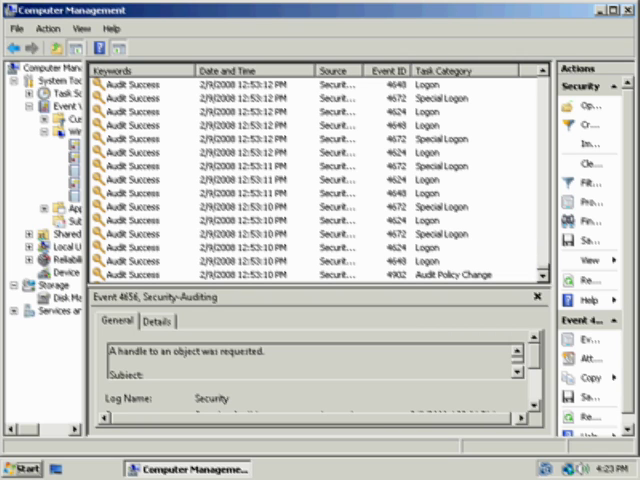
Scroll to the File System audit entries and show one Audit Success event's General details.
scroll(down, 3)
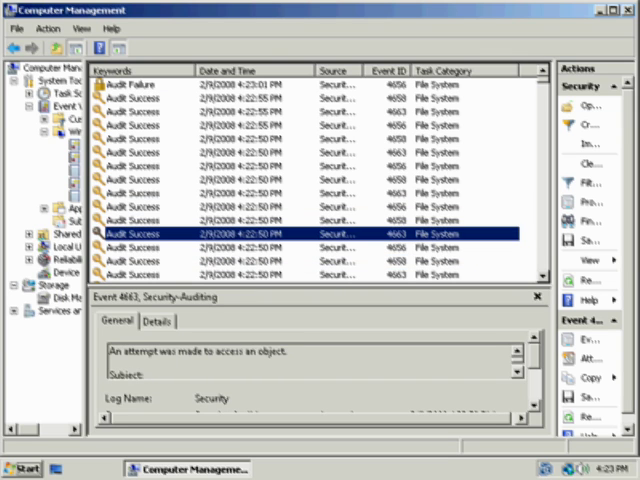
click(140, 218)
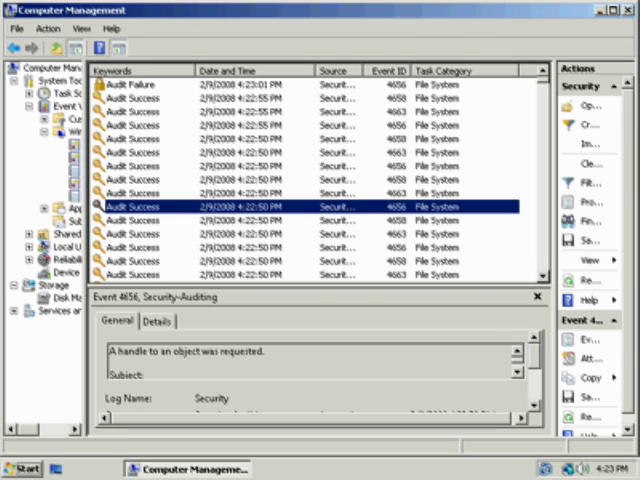